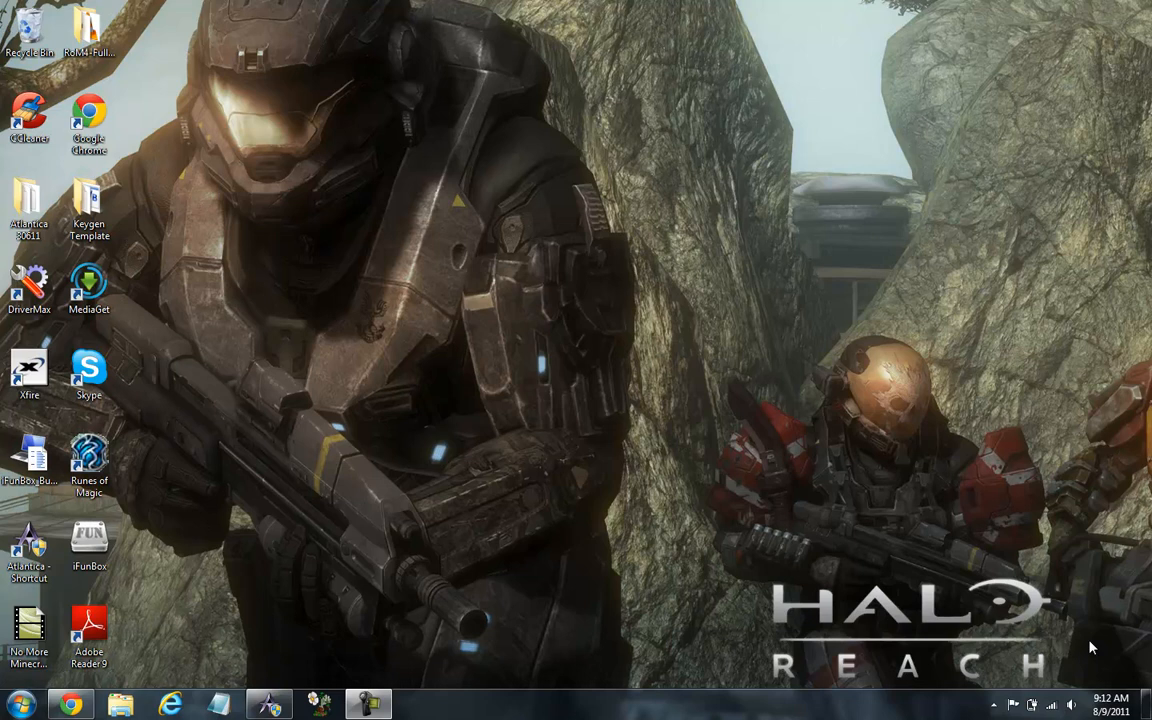
mouse_move(286, 589)
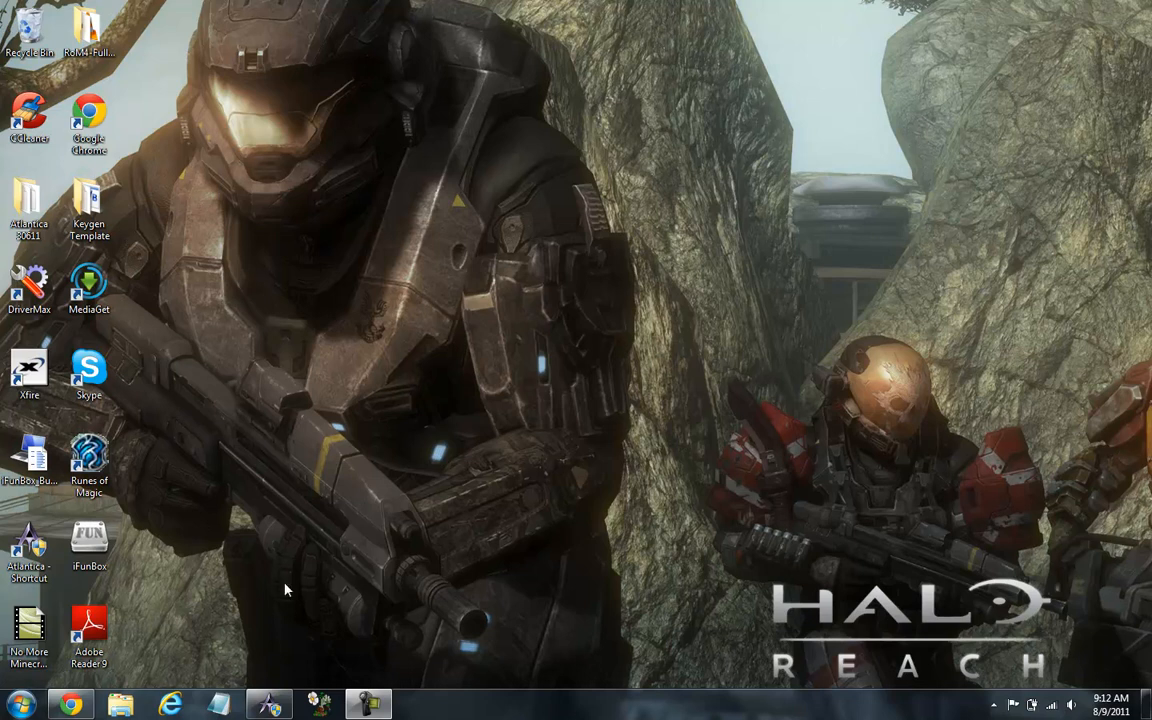
mouse_move(225, 592)
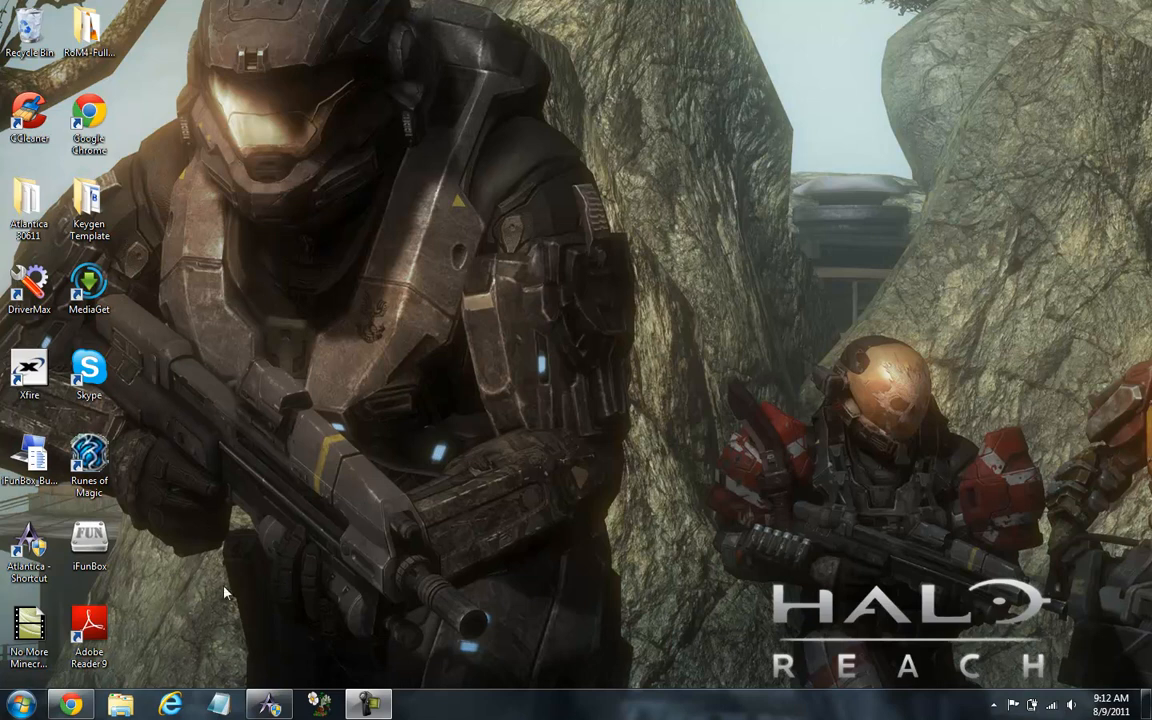
mouse_move(70, 705)
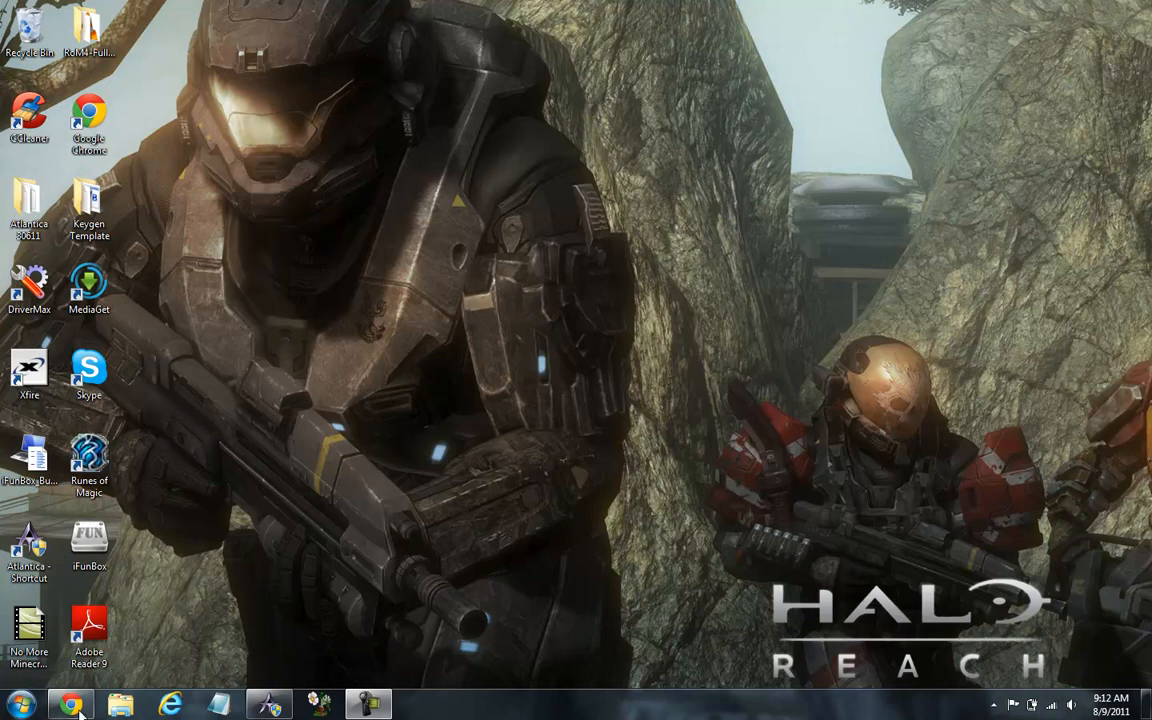
Search Bing for 'minecraft coder pack' and open the MCP Releases result
click(70, 705)
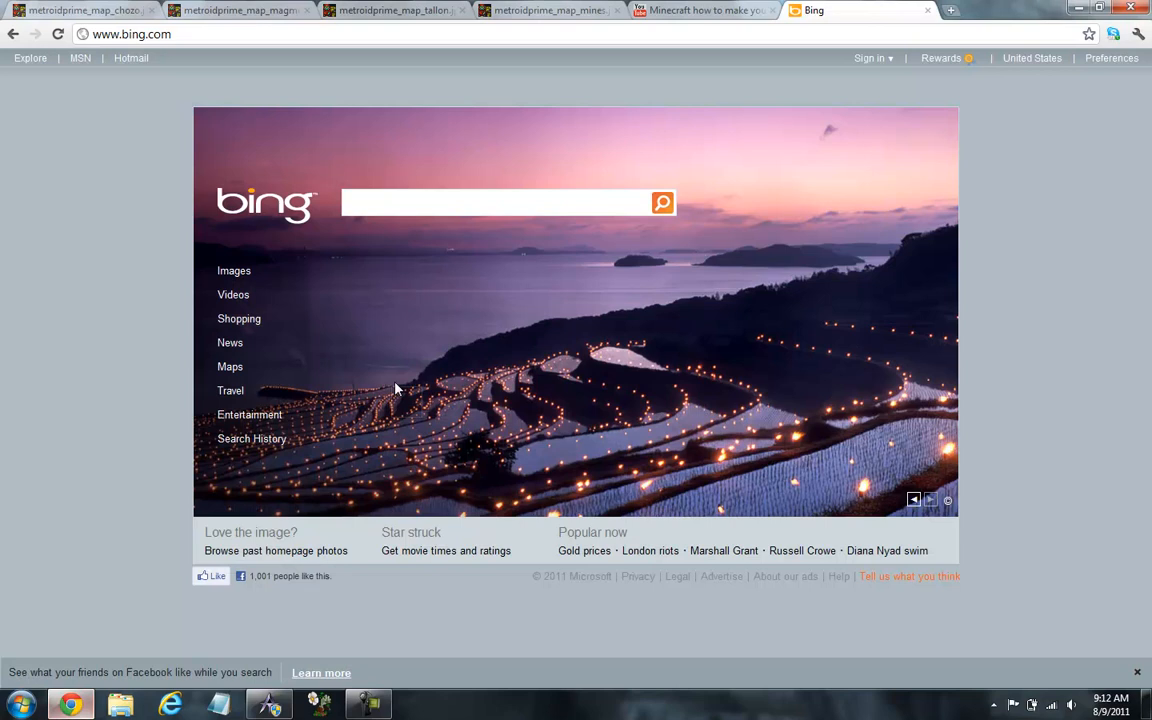
text(mine)
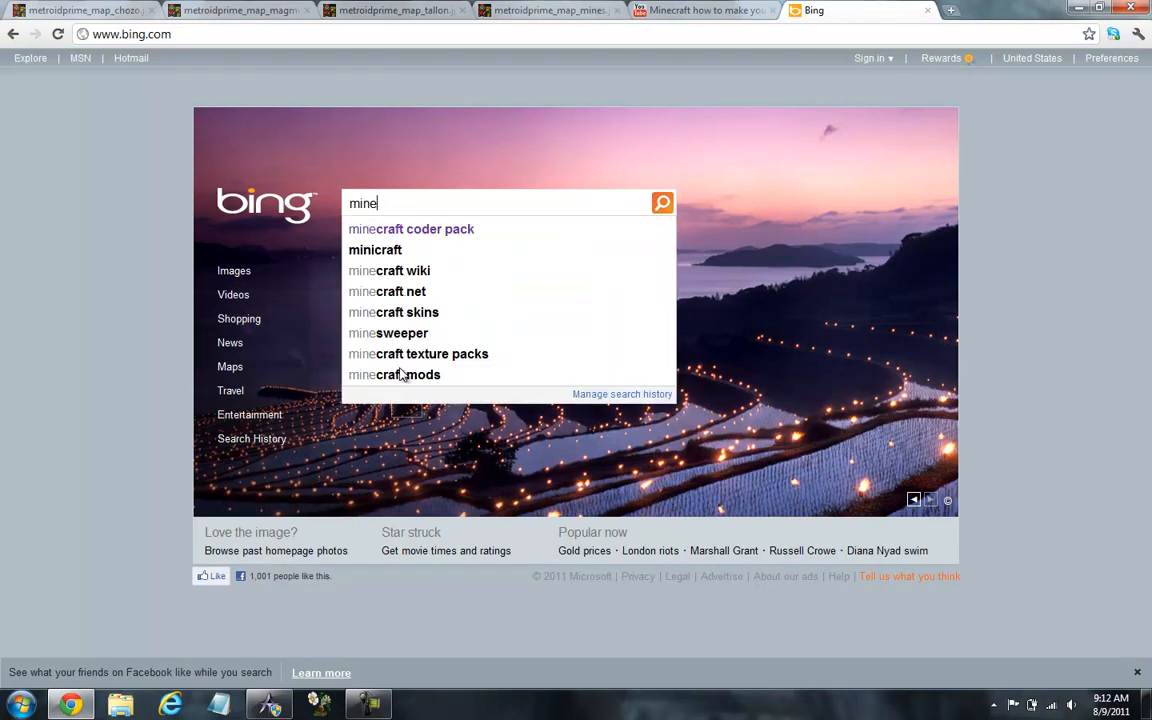
click(410, 229)
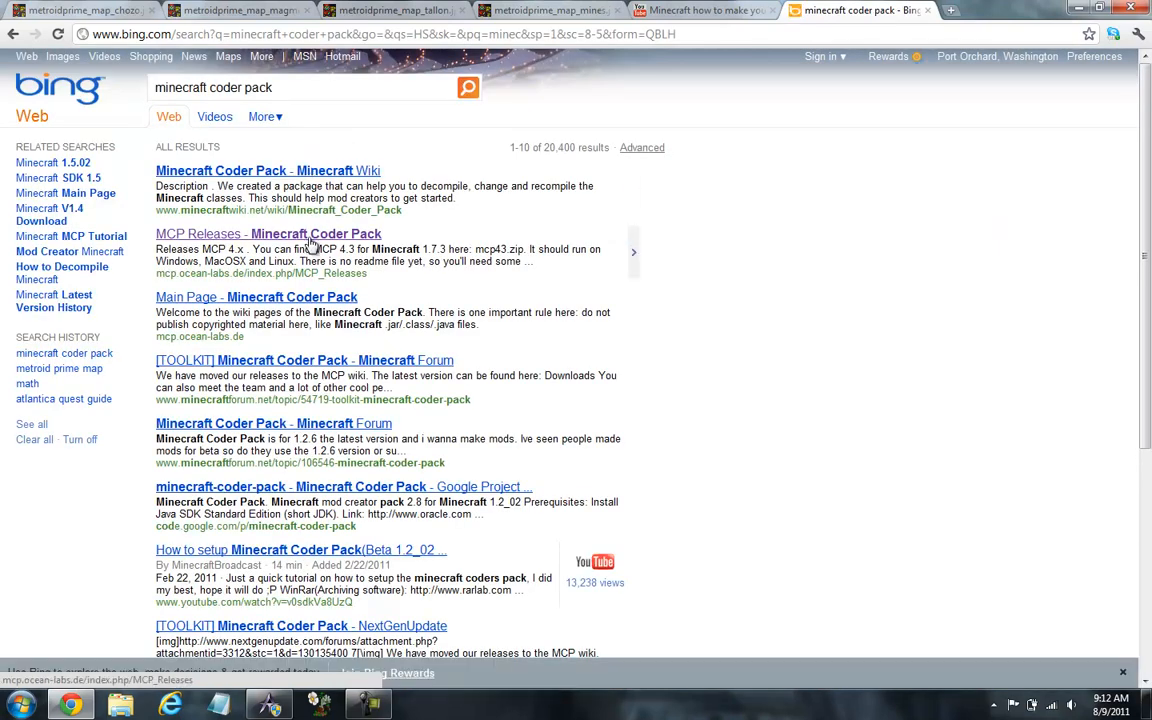
click(268, 233)
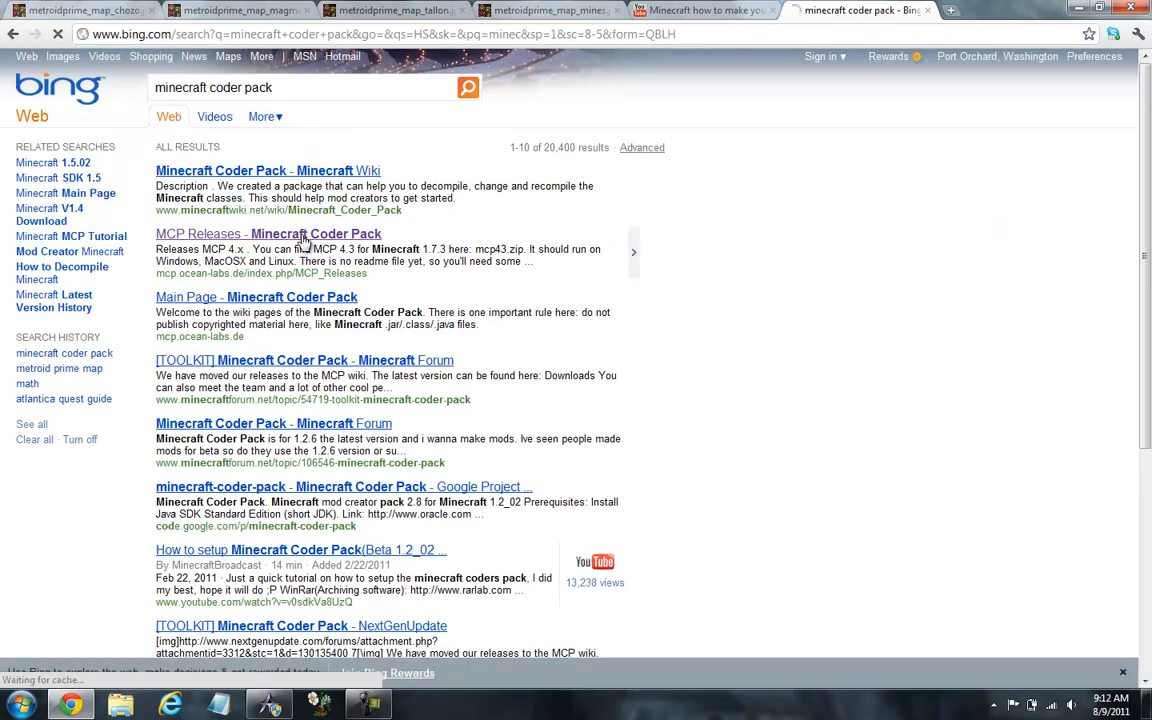
Open the MCP Releases page and follow its mcp43.zip link to MediaFire
click(268, 233)
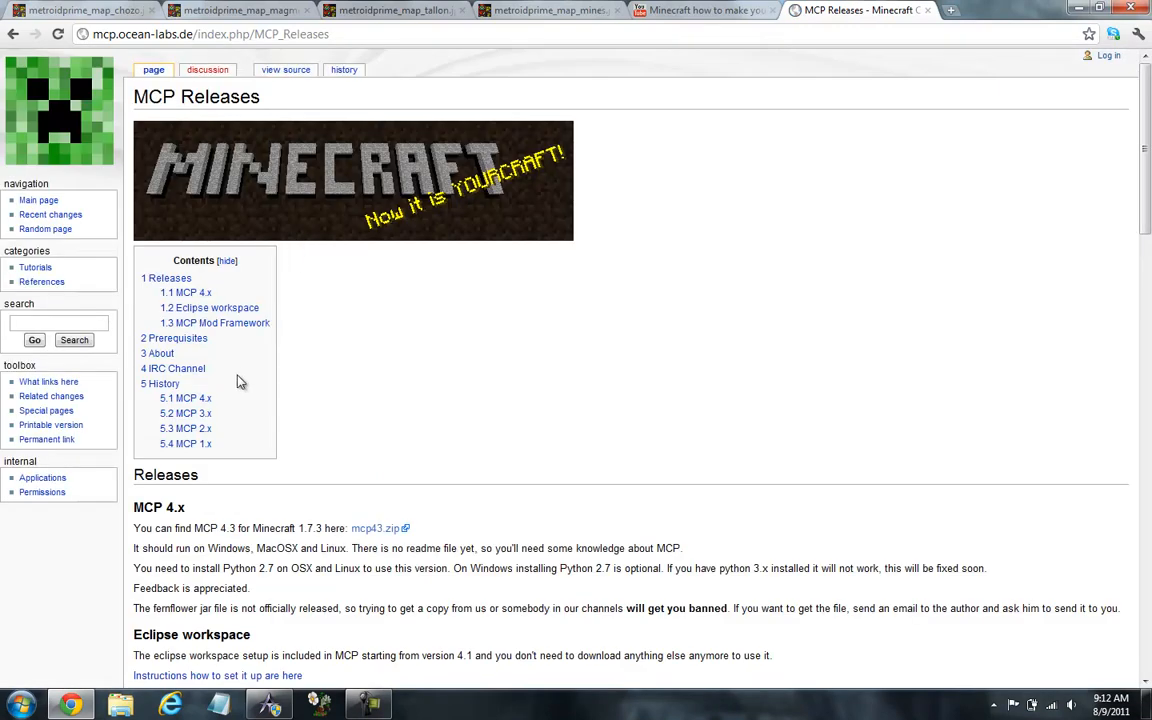
scroll(down, 3)
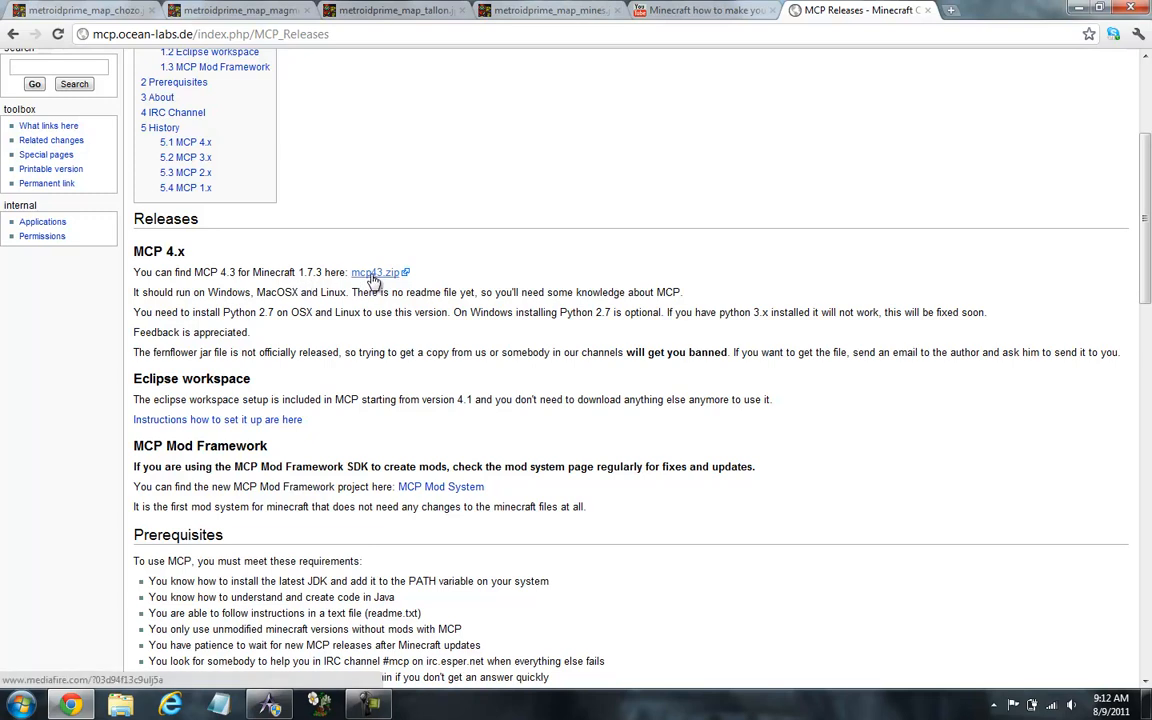
click(376, 272)
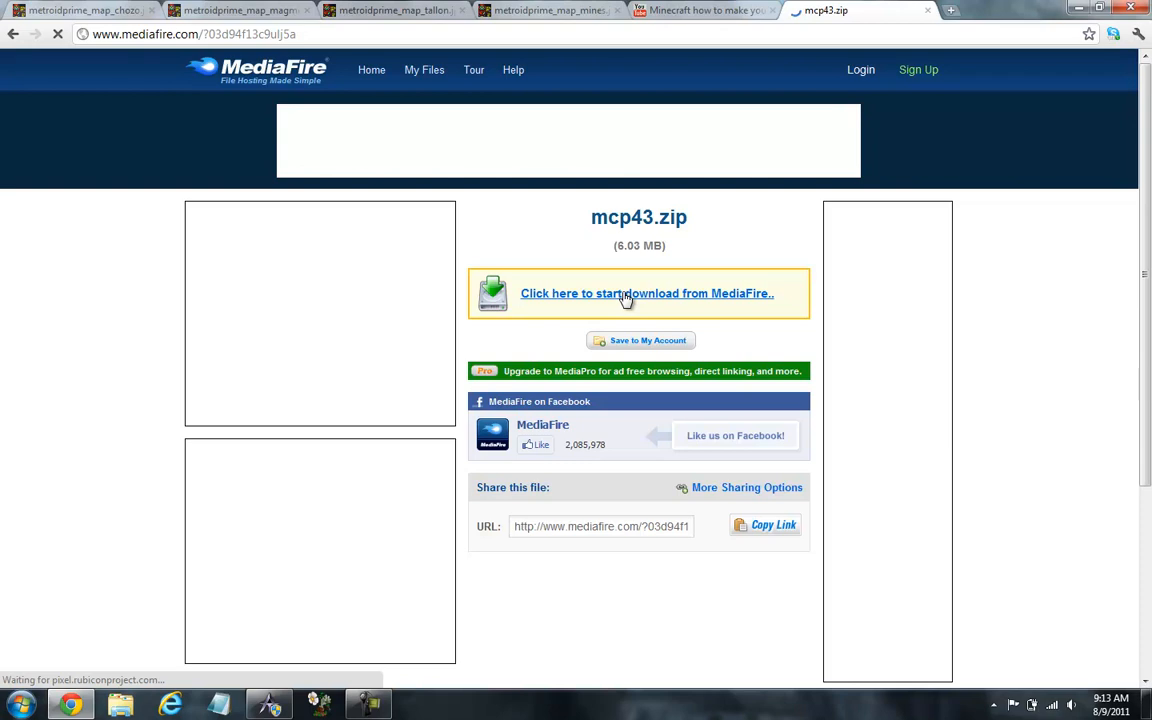
Start the mcp43.zip download from MediaFire
click(646, 293)
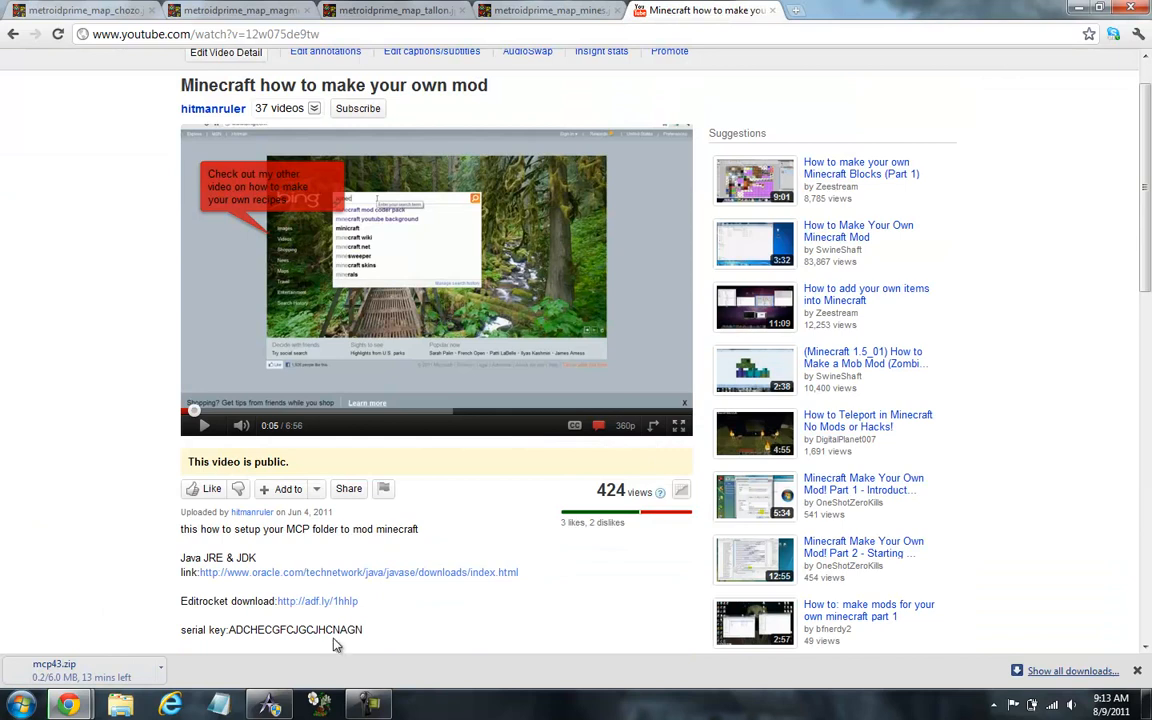
Scroll the YouTube page down to the uploader comments while mcp43.zip finishes downloading
scroll(down, 3)
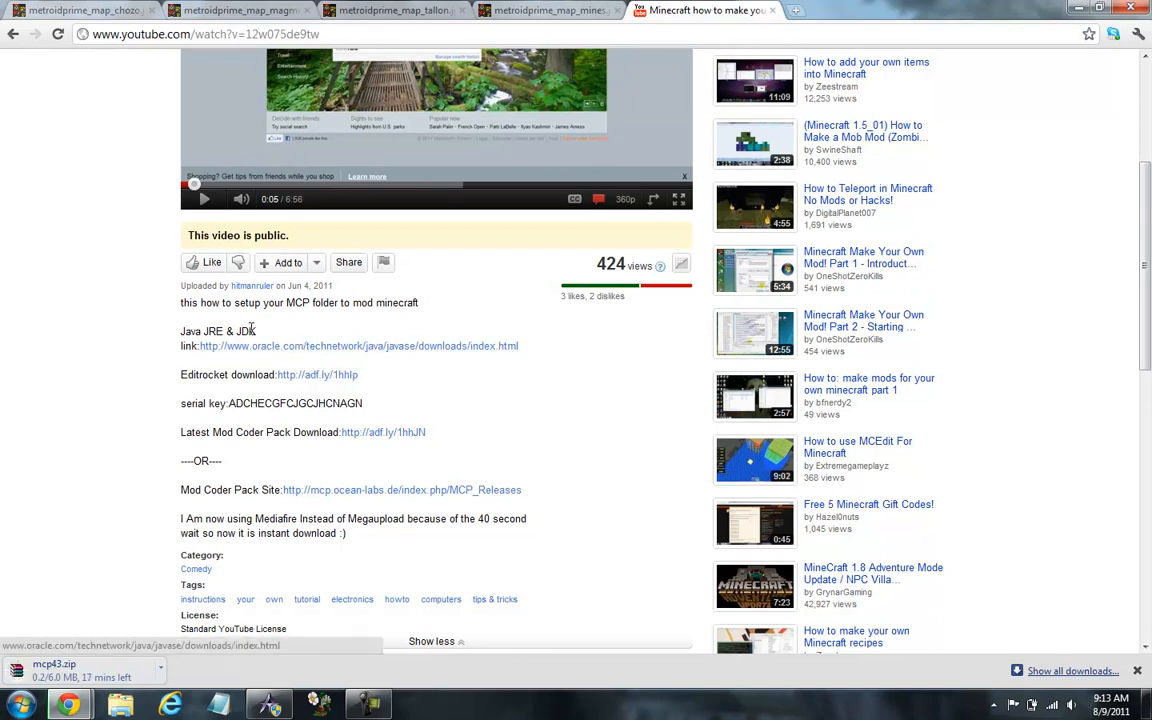
mouse_move(253, 330)
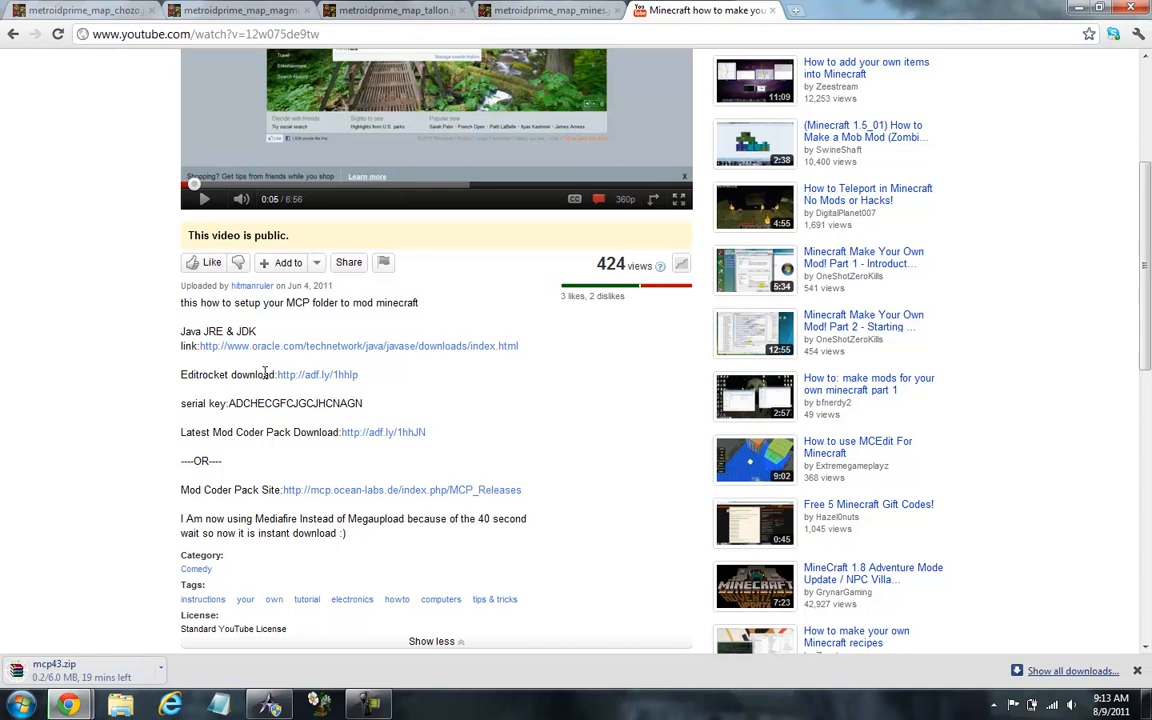
mouse_move(200, 423)
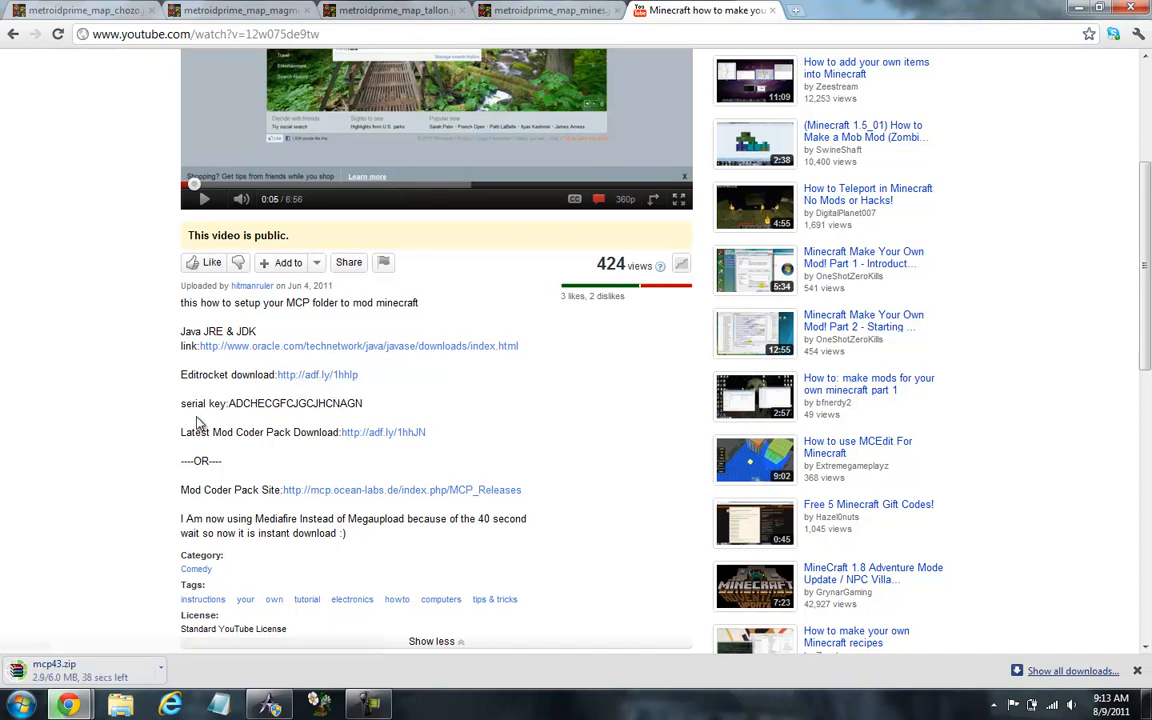
mouse_move(143, 297)
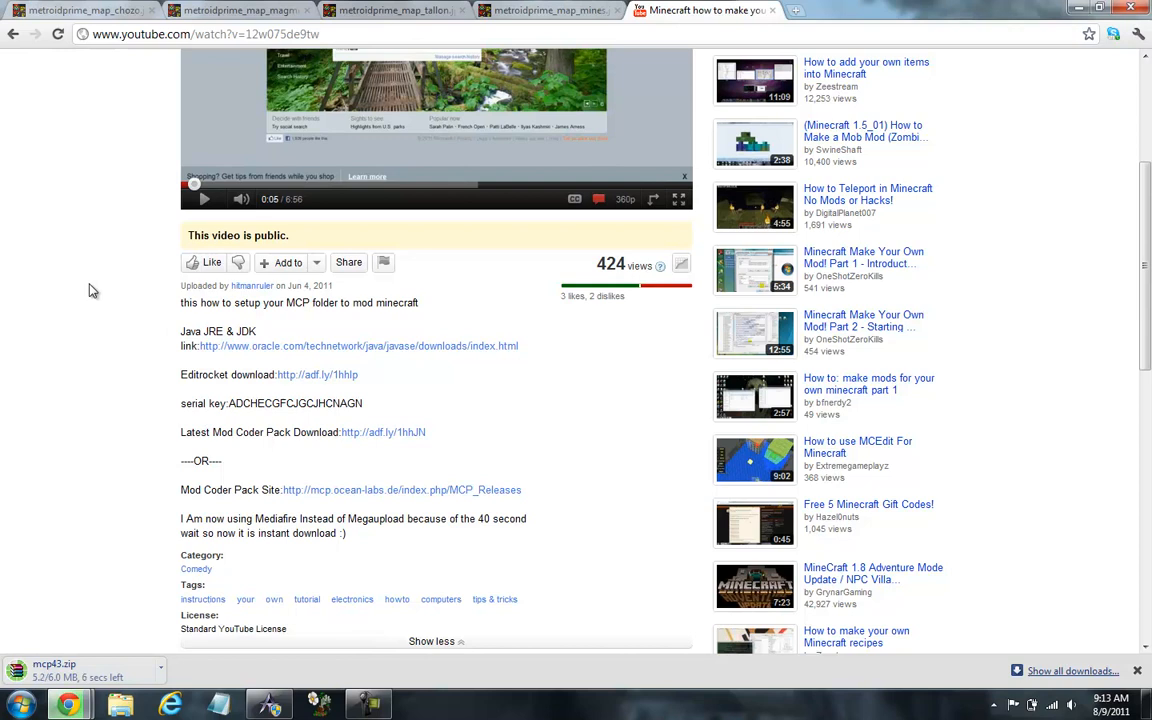
mouse_move(207, 459)
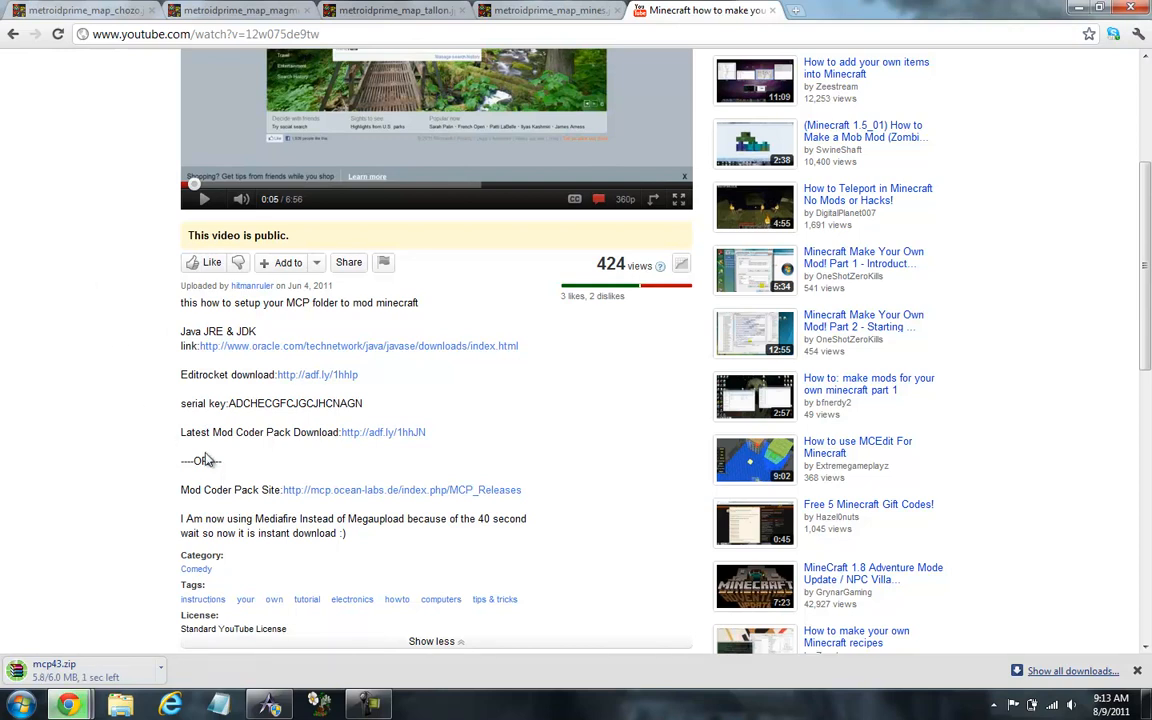
mouse_move(383, 432)
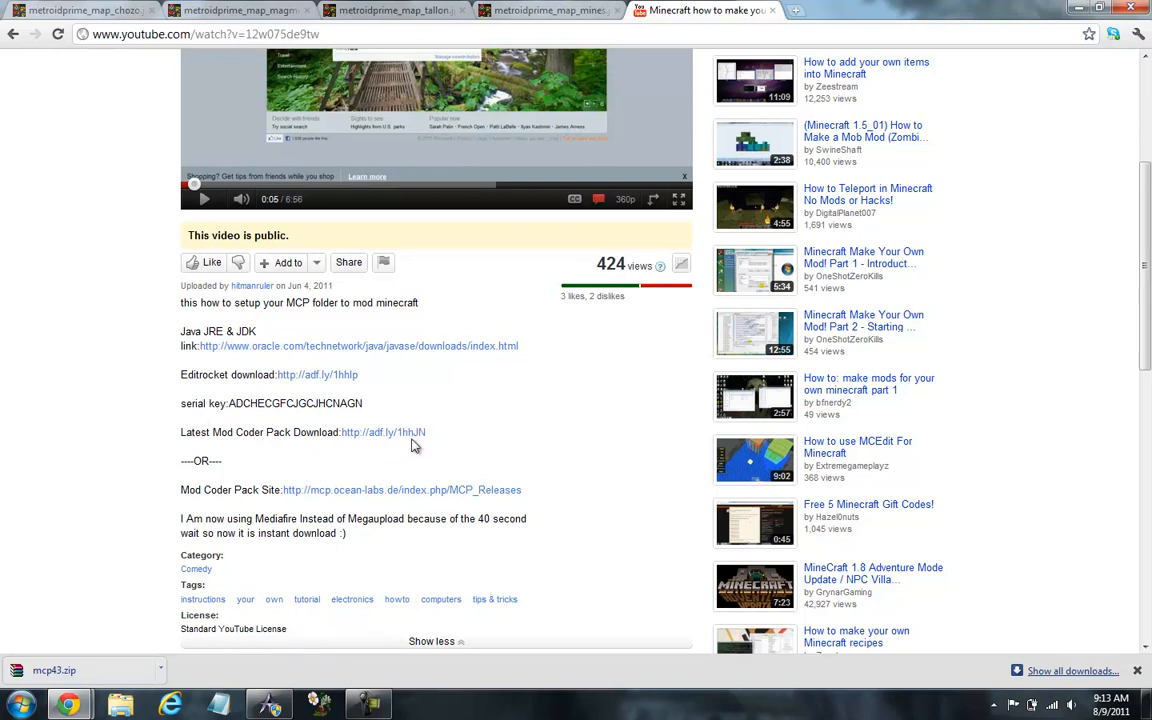
mouse_move(413, 447)
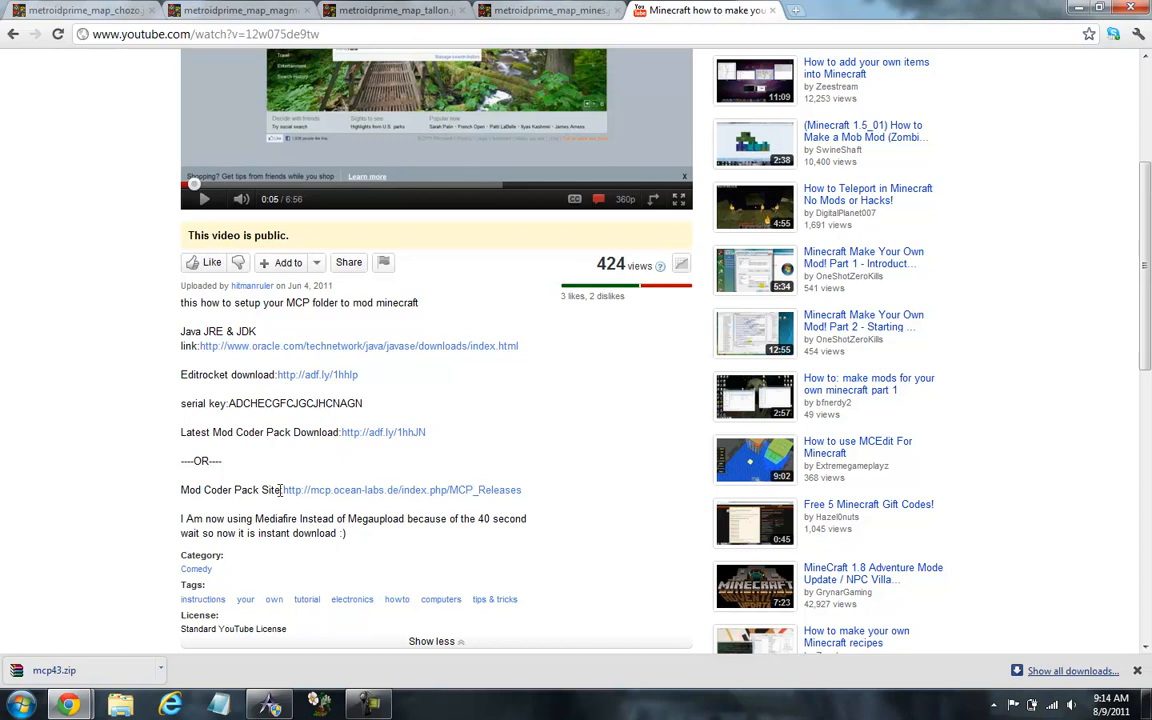
mouse_move(504, 467)
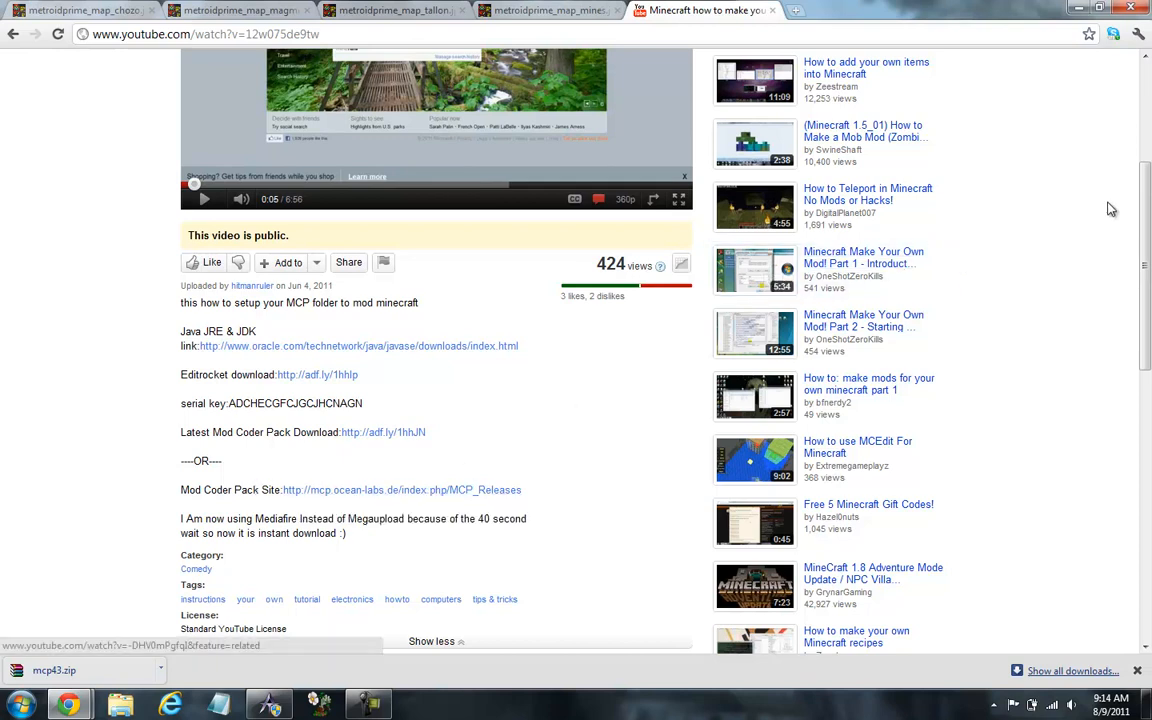
scroll(down, 3)
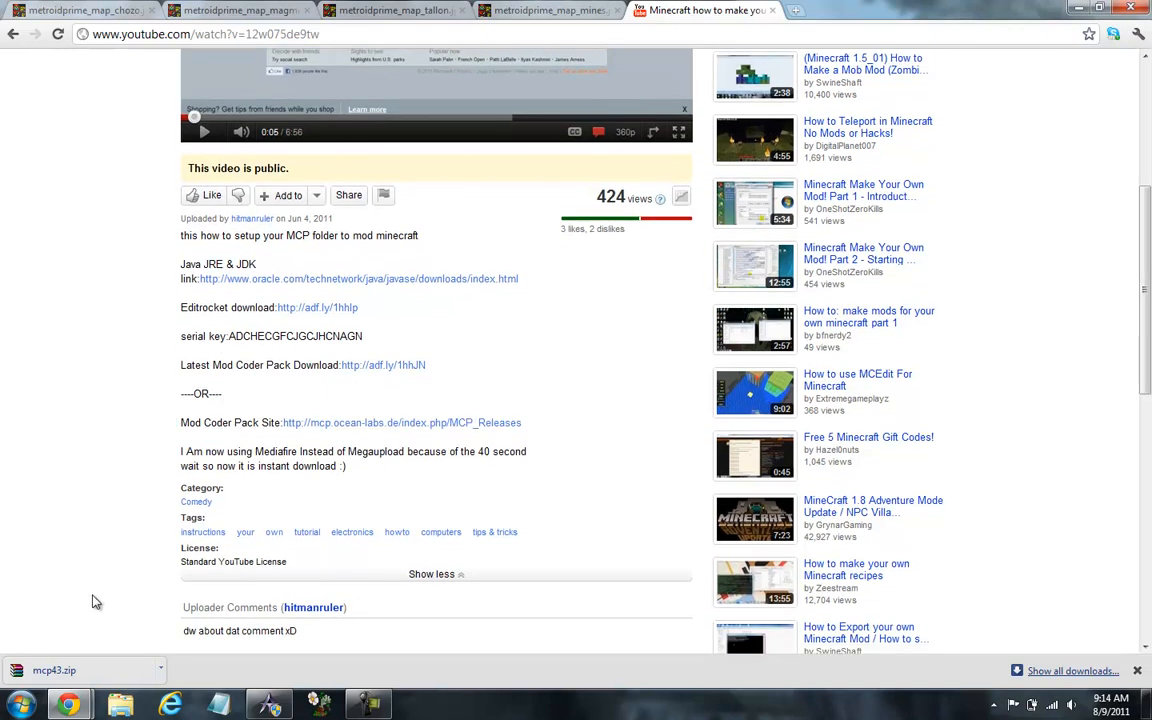
right_click(54, 670)
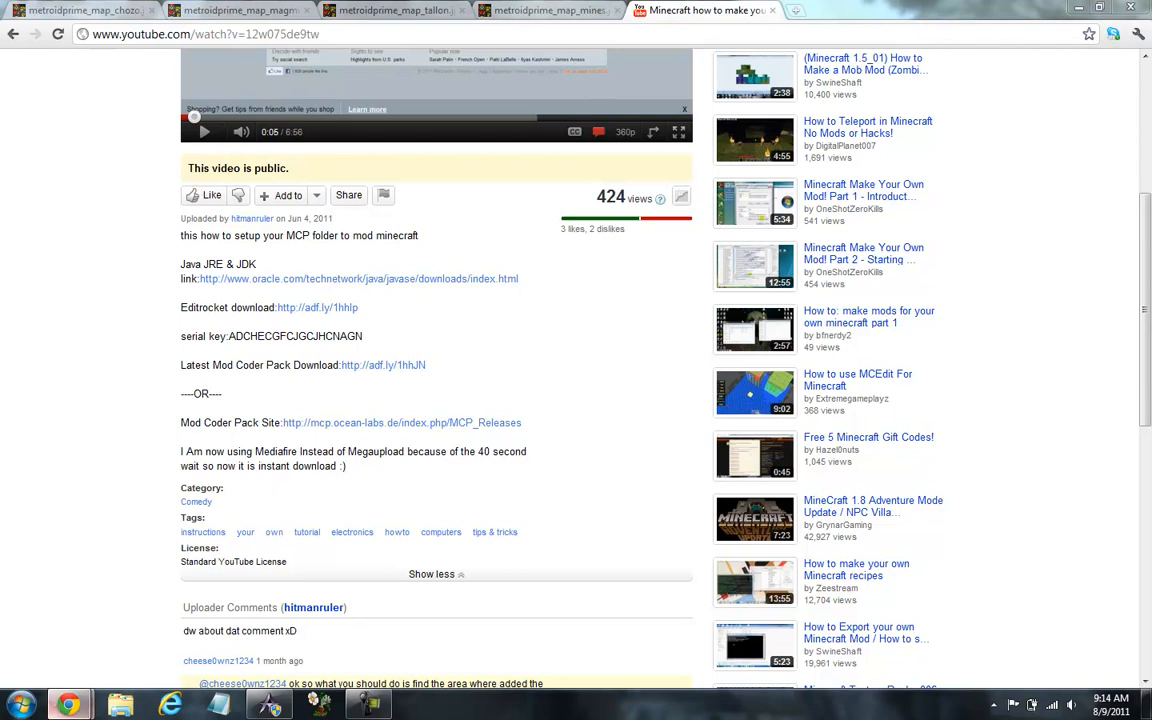
Open mcp43.zip in WinRAR, enter the docs folder and select README-MCP.TXT
click(18, 705)
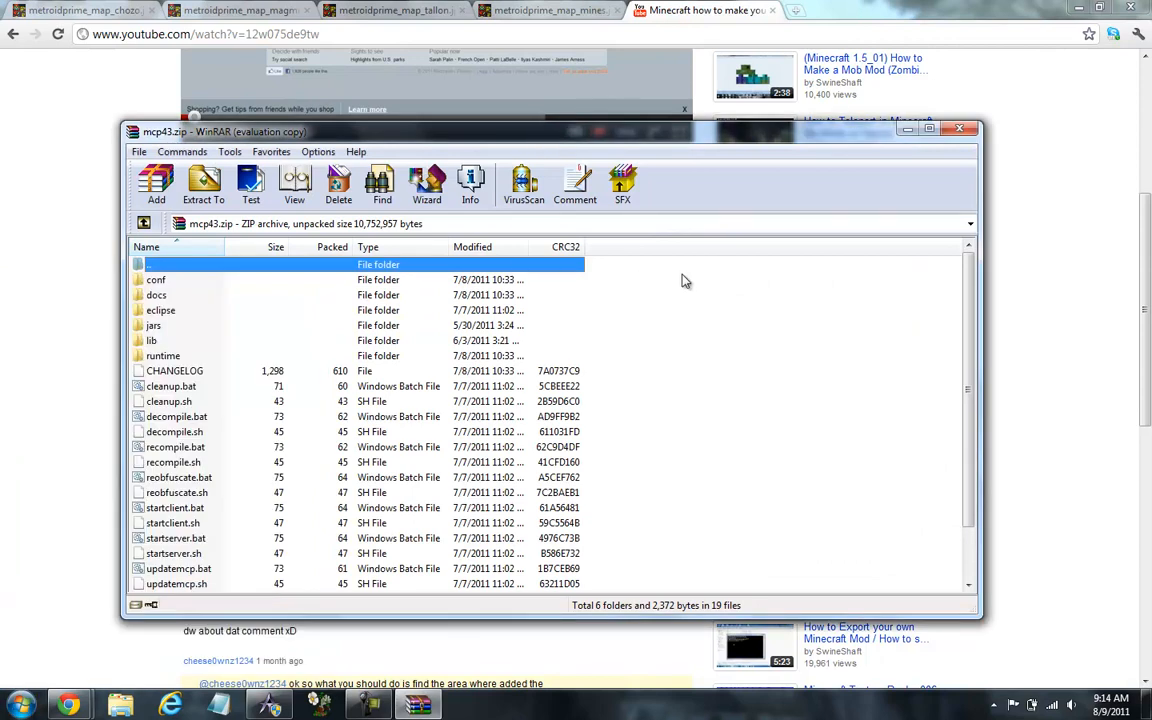
scroll(down, 3)
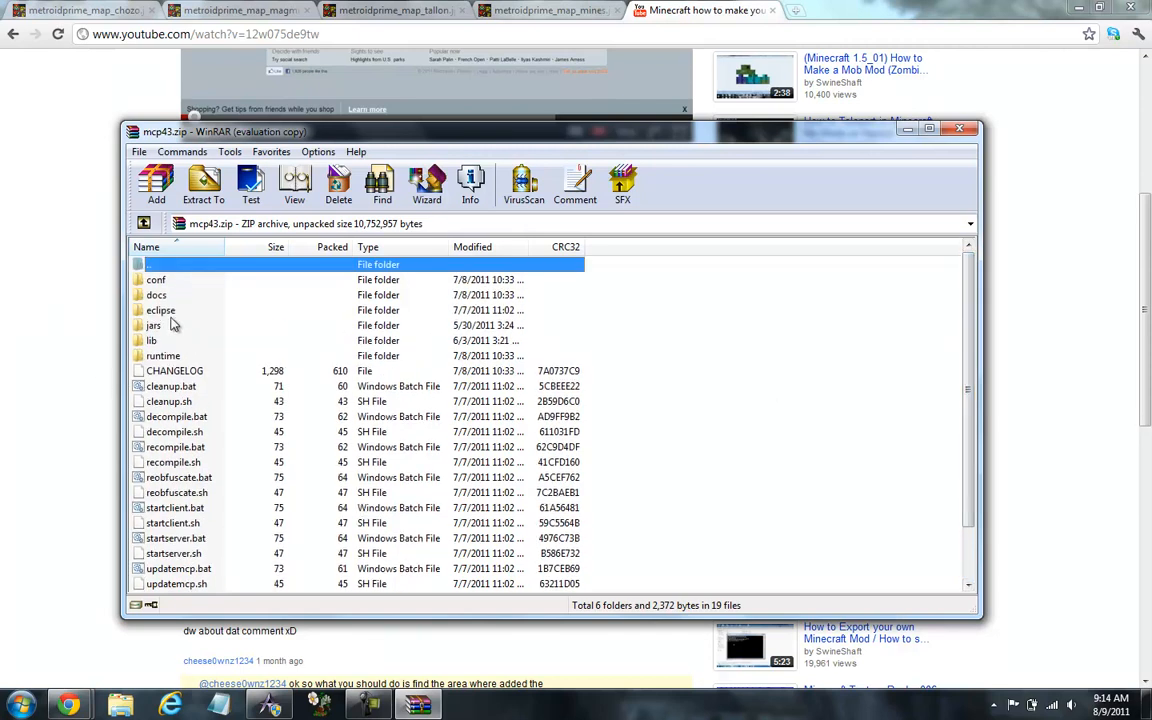
double_click(156, 294)
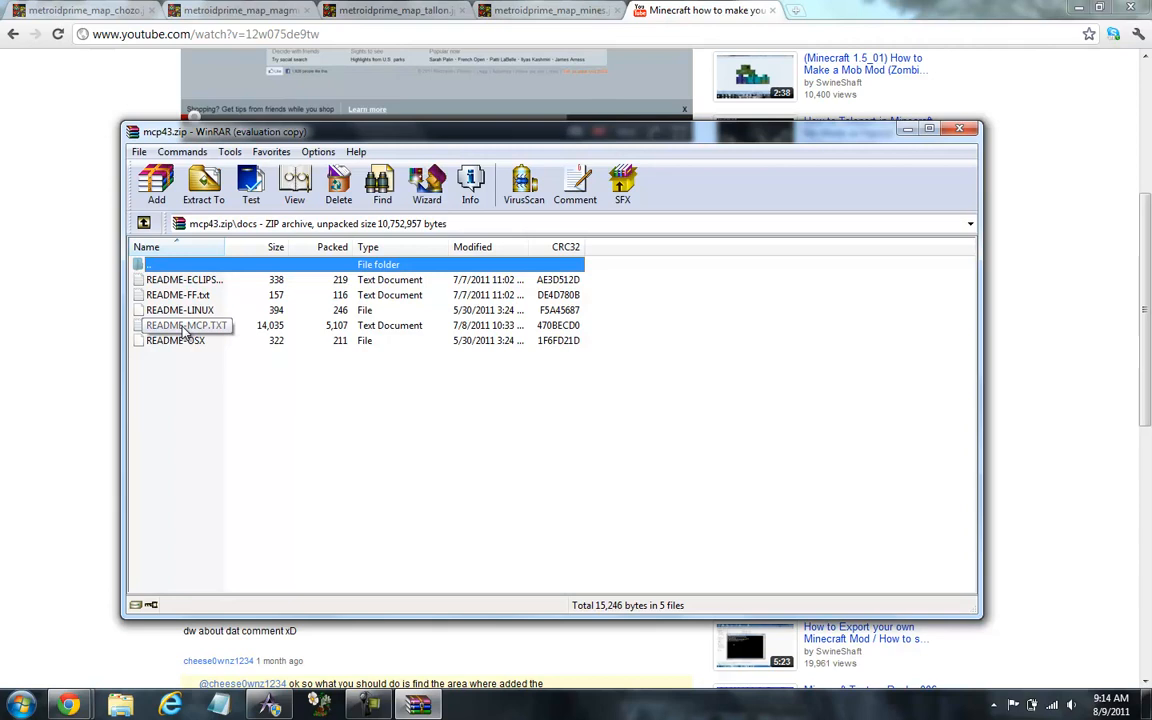
click(185, 325)
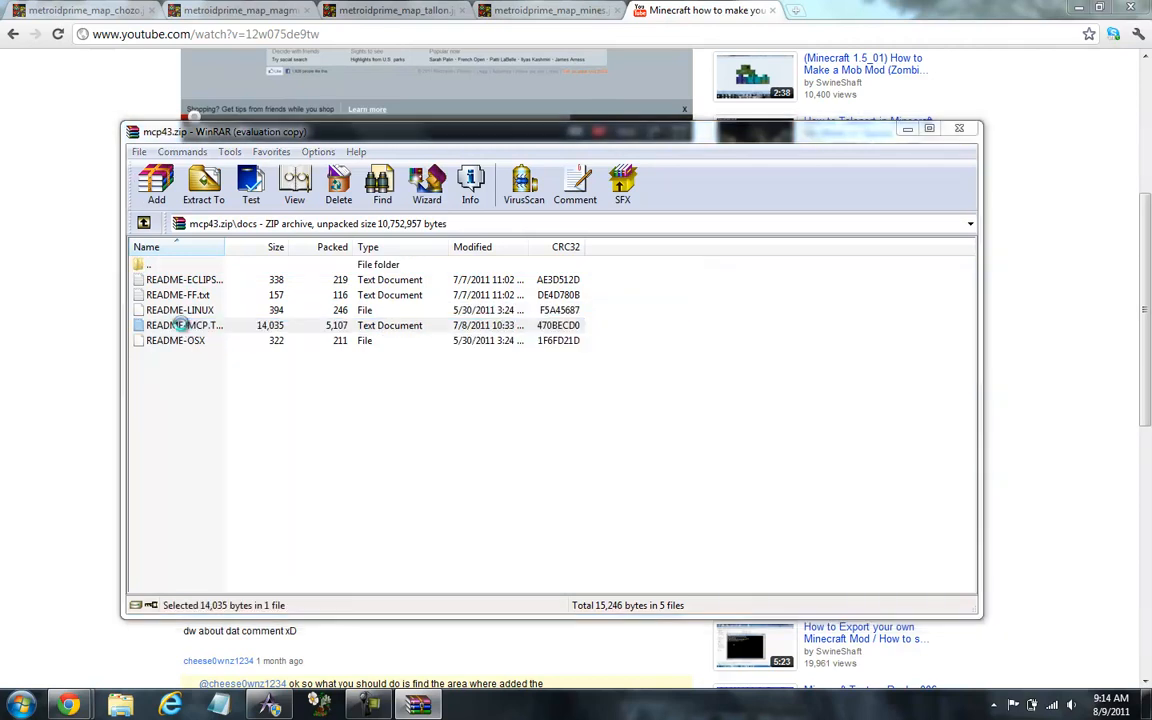
Open README-MCP.TXT in Notepad to edit the jdk1.6.0_24 path to jdk1.6.0_27
double_click(185, 325)
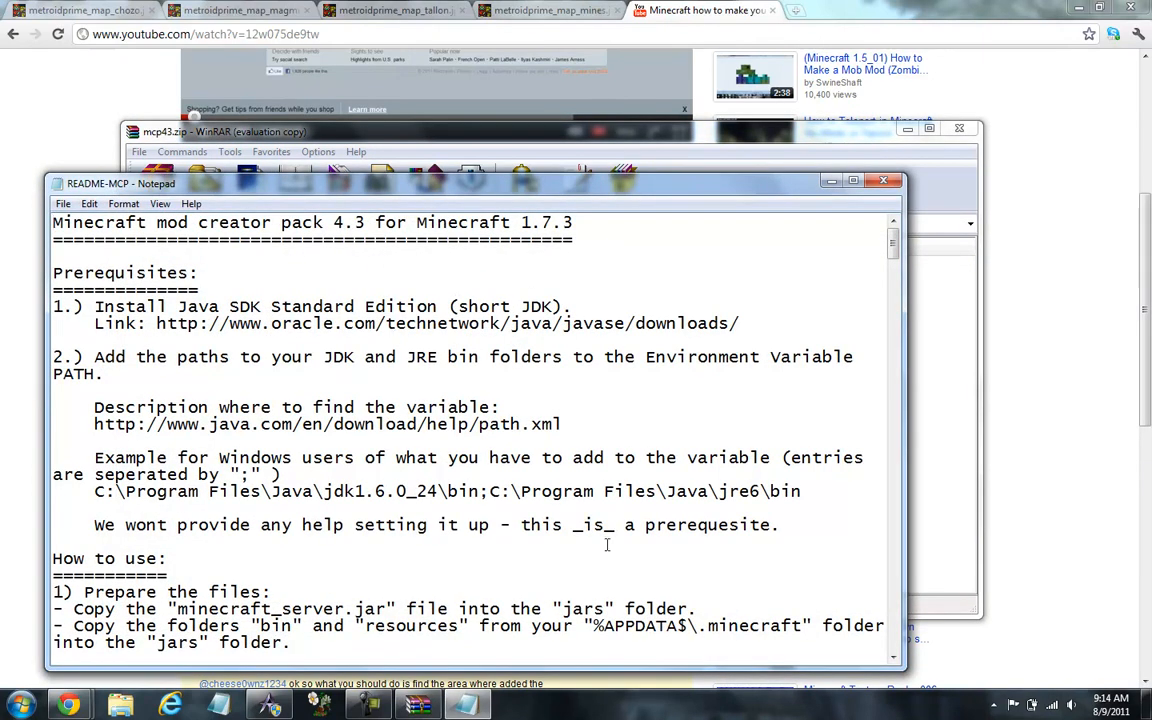
mouse_move(686, 544)
text(7)
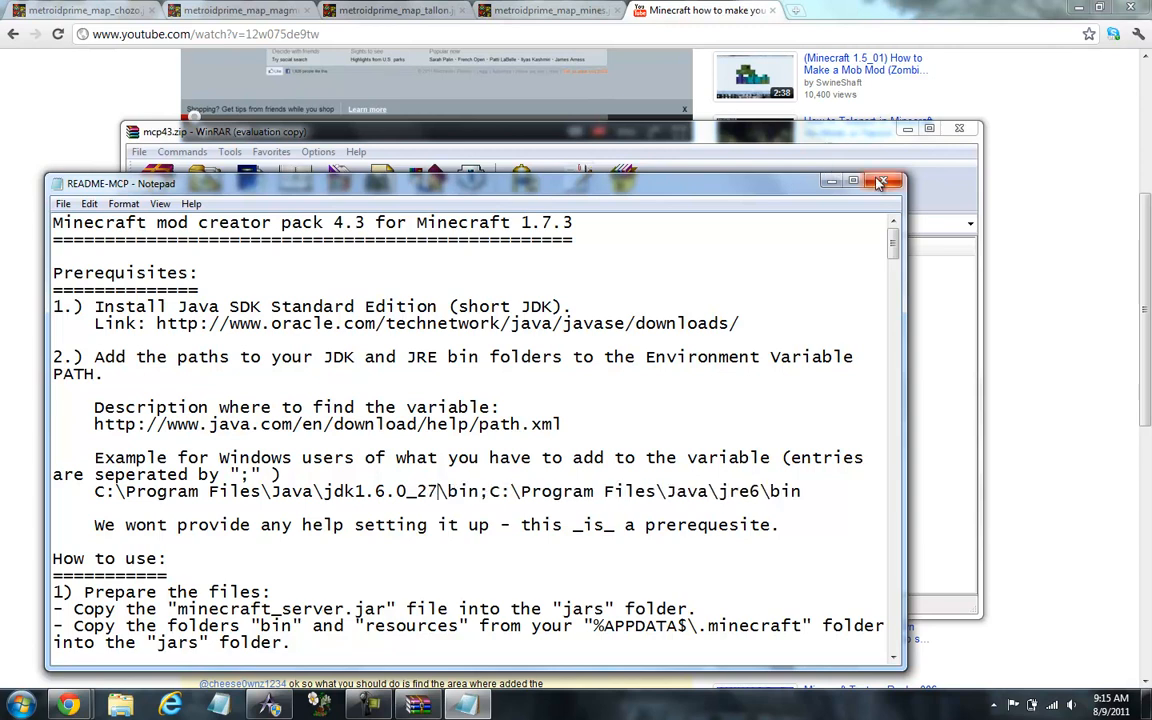
Close the edited README-MCP notes and scroll the YouTube page back to the top
click(884, 181)
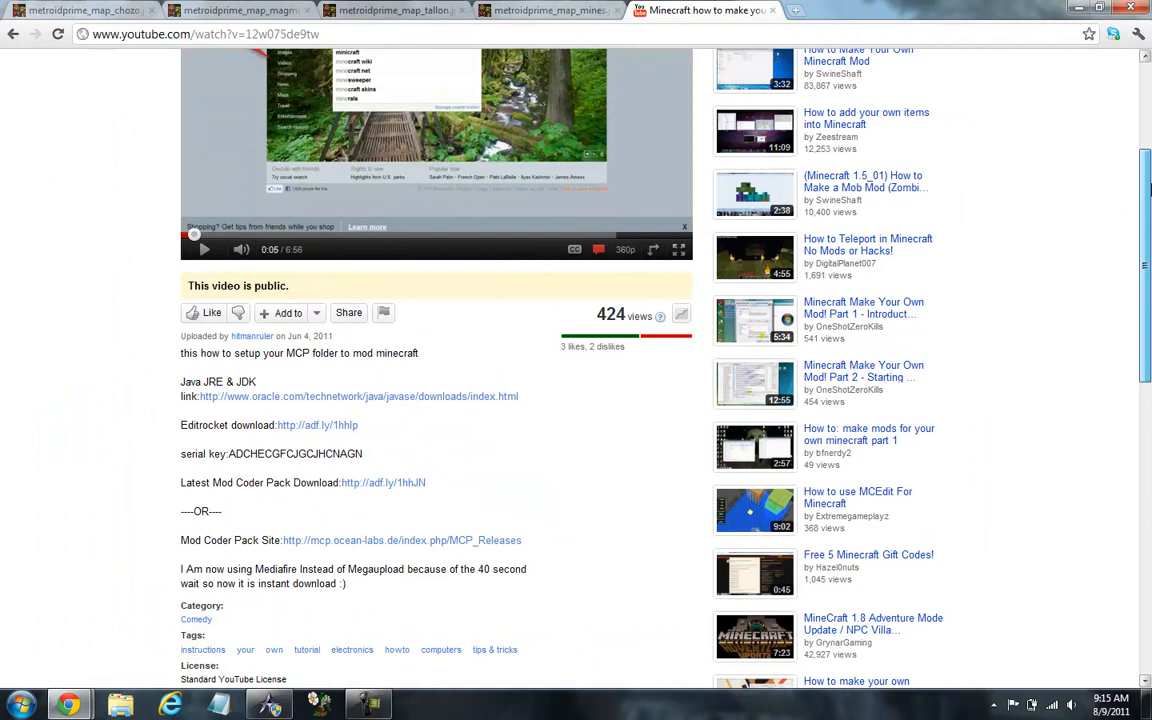
scroll(up, 3)
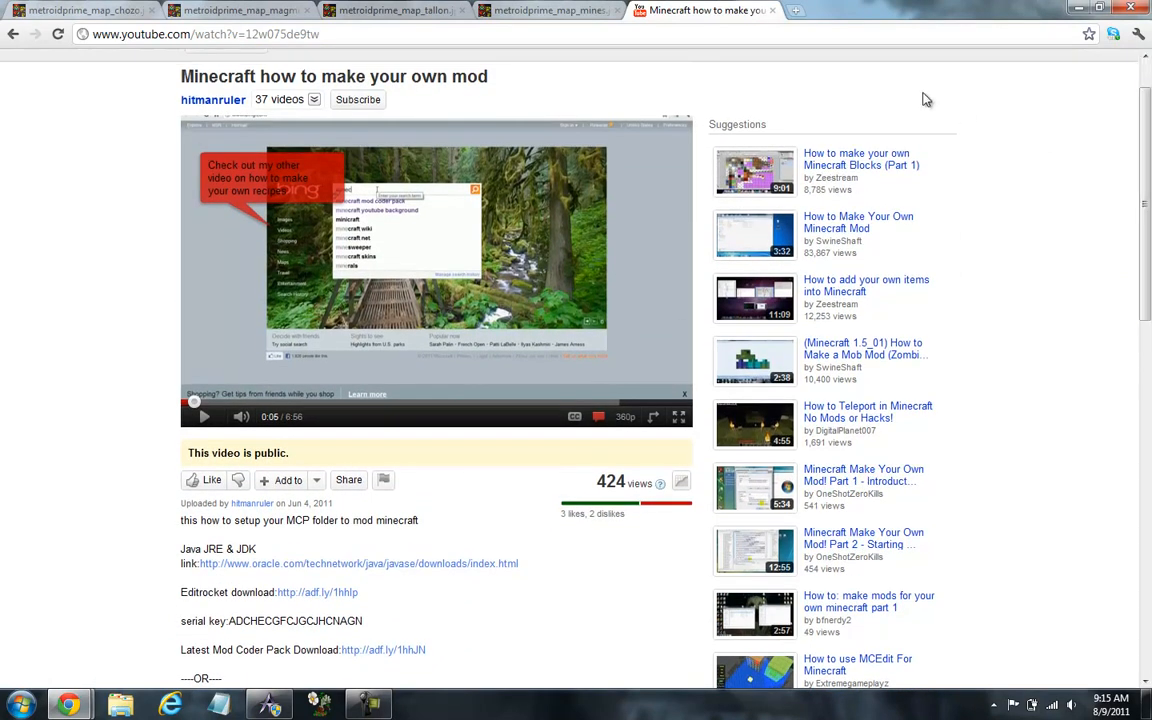